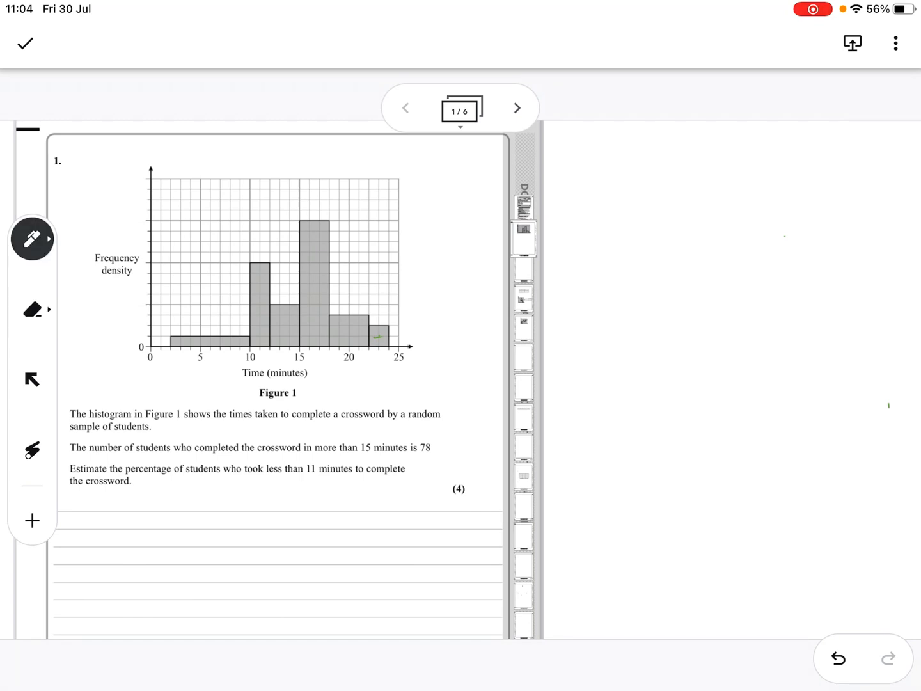
Step: Underline random, more than 15 minutes, percentage and less than 11 minutes, and circle 78 in green
left_click(32, 238)
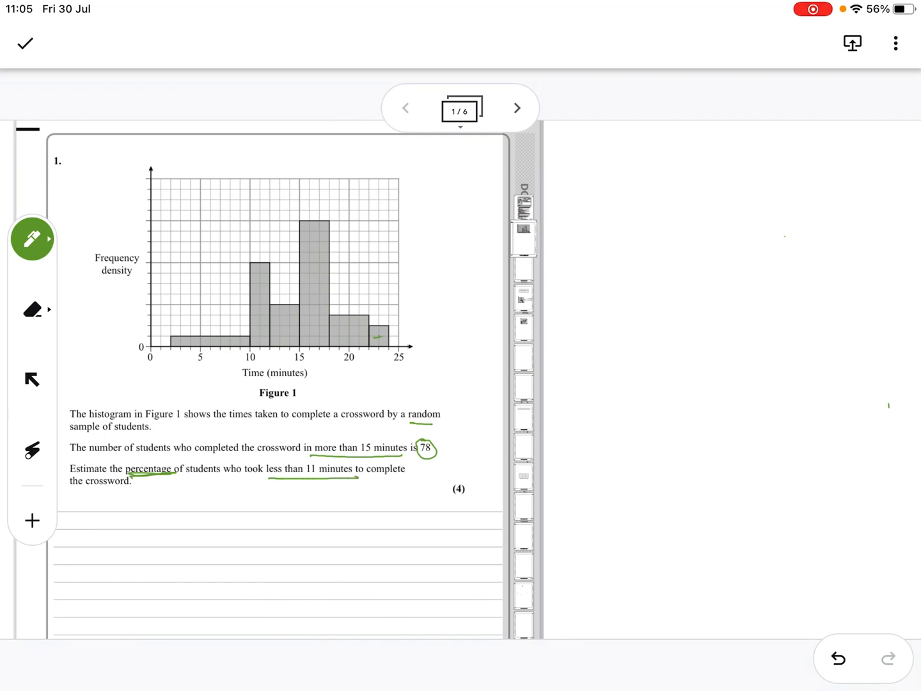
Step: Erase the stray green scribble on the last bar and undo the line drawn at 10 minutes
left_click(31, 309)
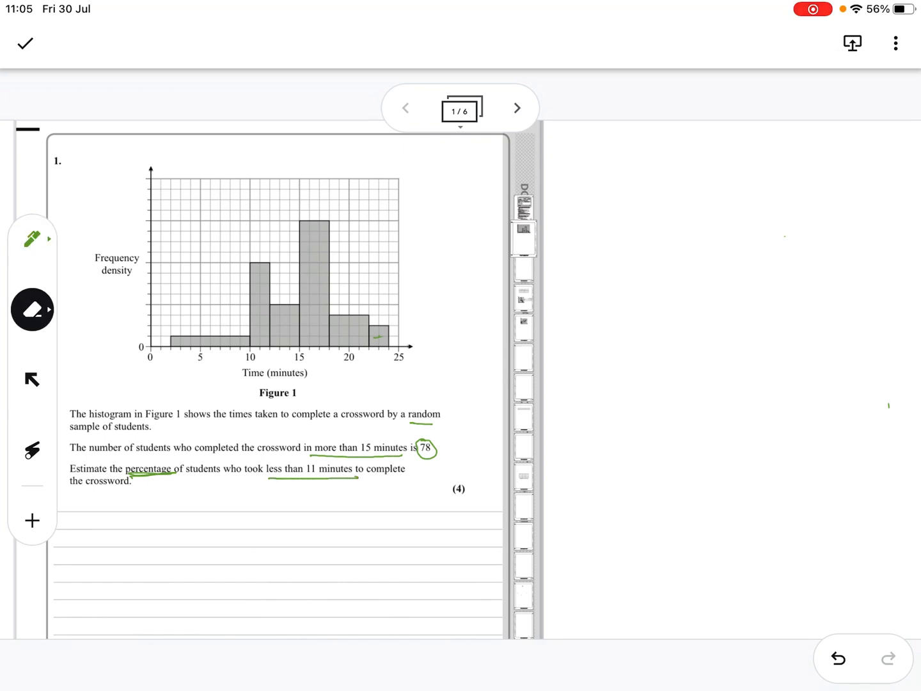
left_click(32, 239)
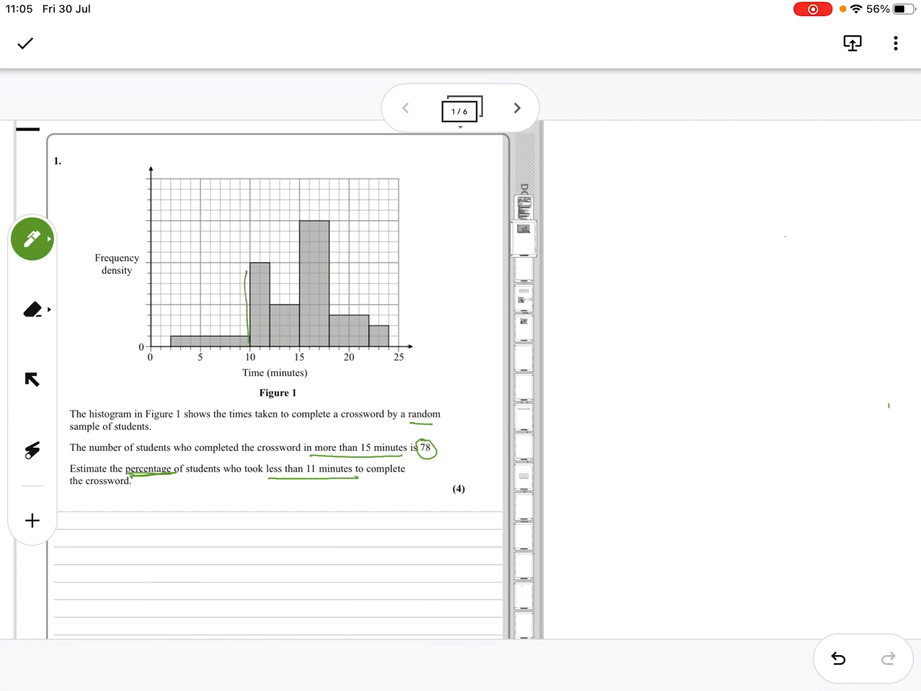
left_click(838, 659)
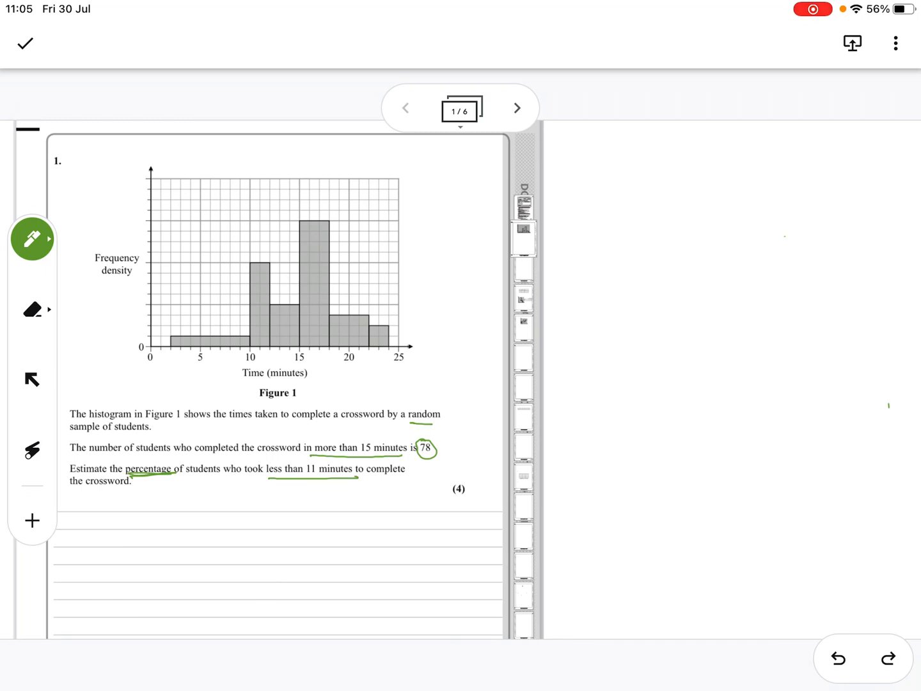
Step: Write 4, 8 and 12 up the frequency density axis, then remove the helper tick marks
left_click(149, 337)
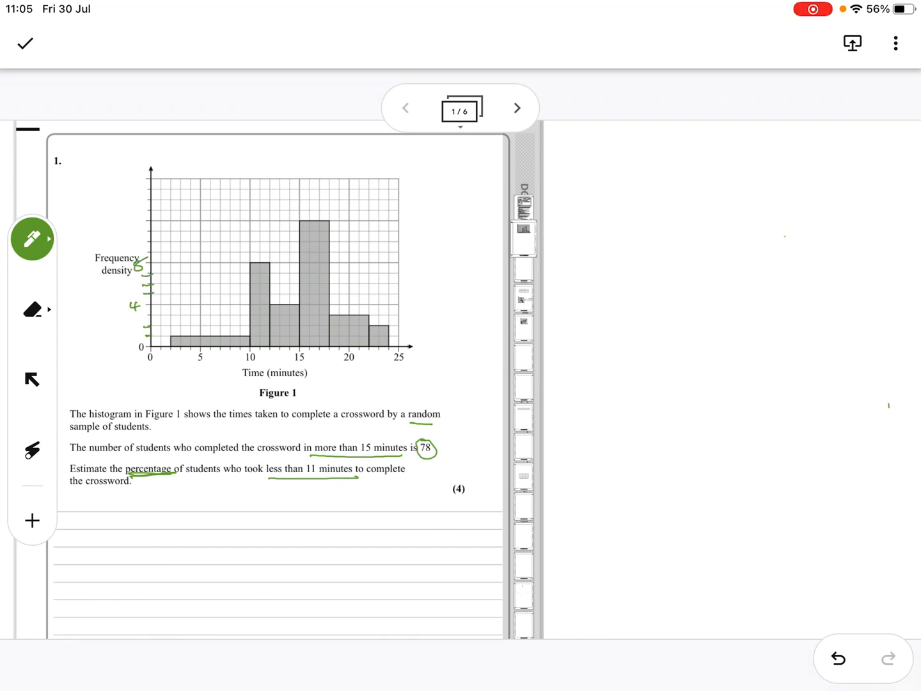
left_click(134, 222)
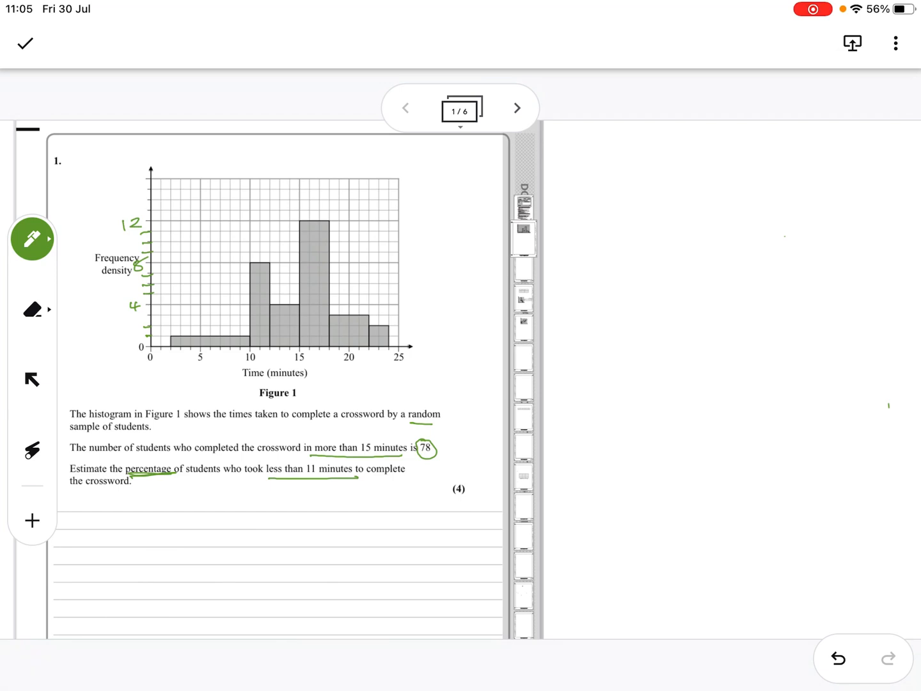
left_click(32, 309)
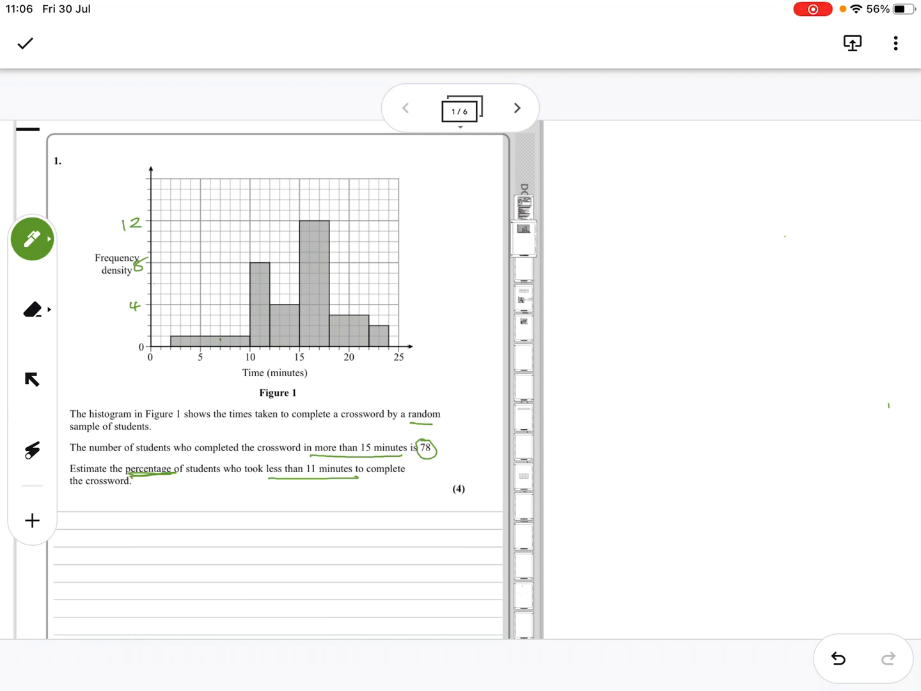
Step: Write the areas 8, 16, 12, 36, 12, 4 in the bars, bracket 15–25 and note 52 ×
left_click(217, 341)
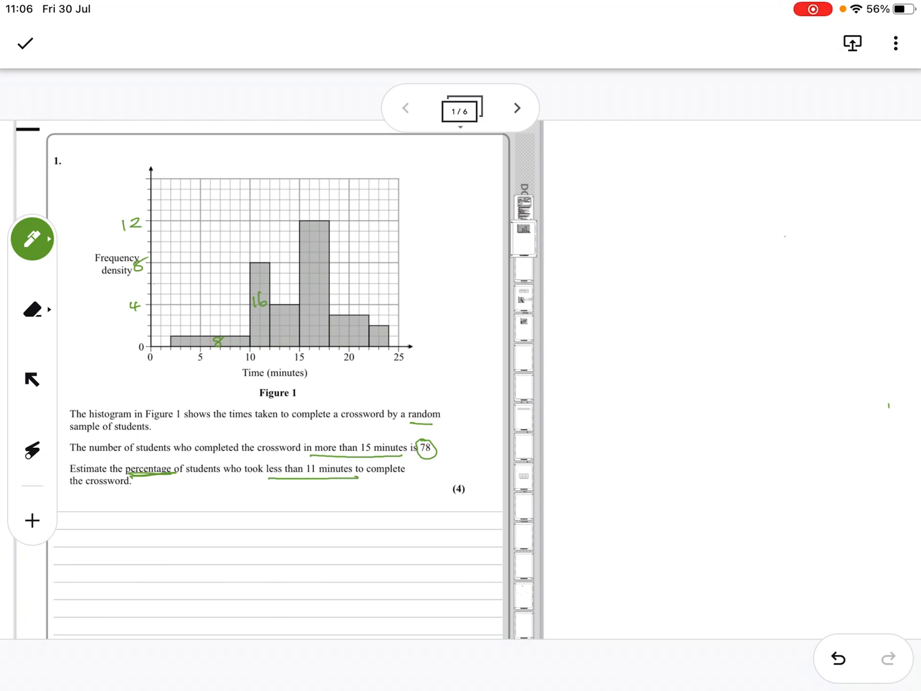
type("12")
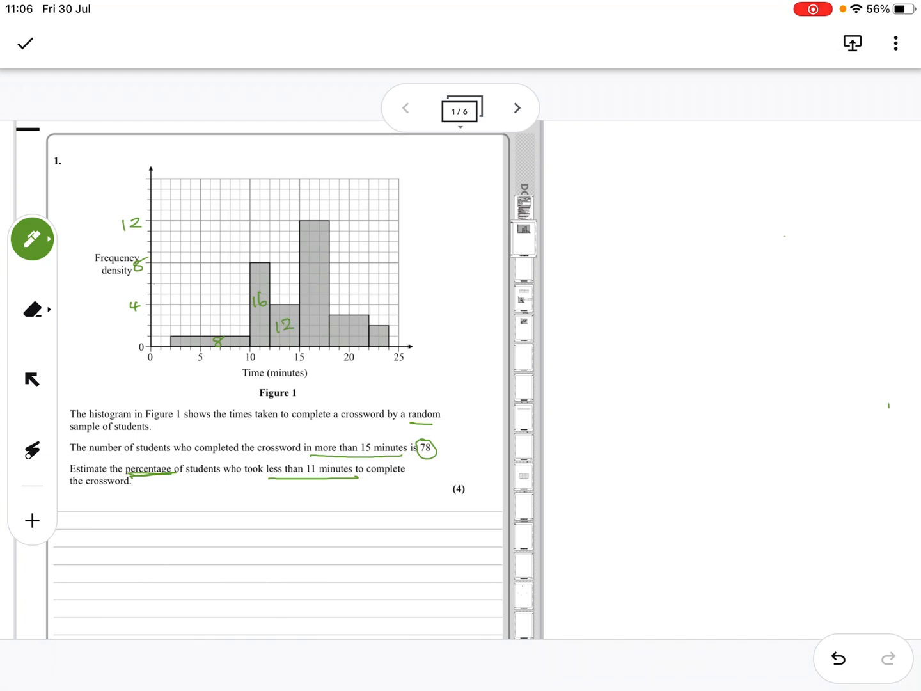
type("3")
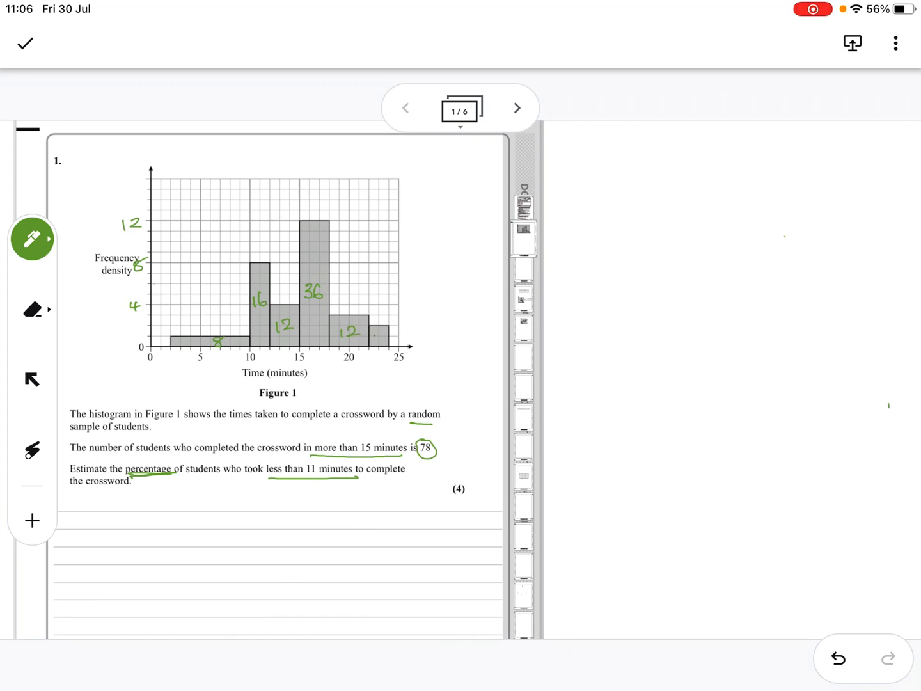
type("4")
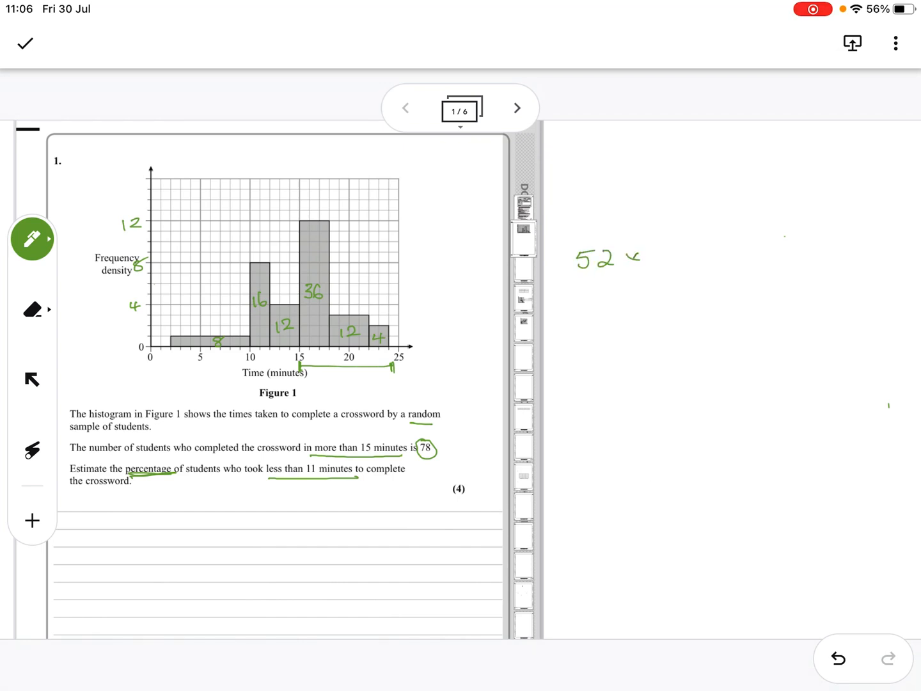
Step: Write 52 × R = 78 in the margin and solve R = 78/52 = 1.5
type("R = 78")
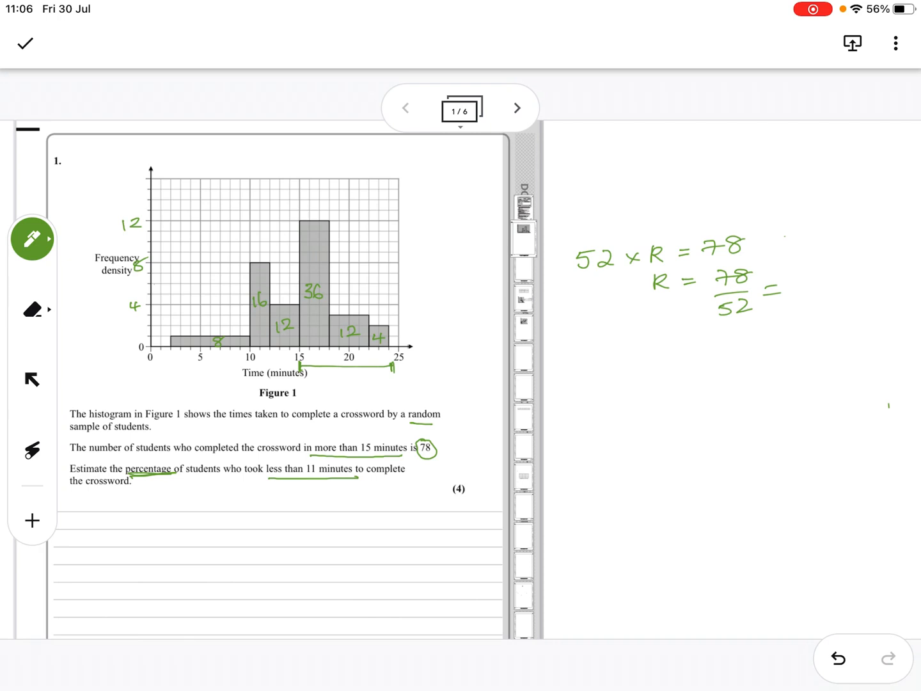
type("1.5")
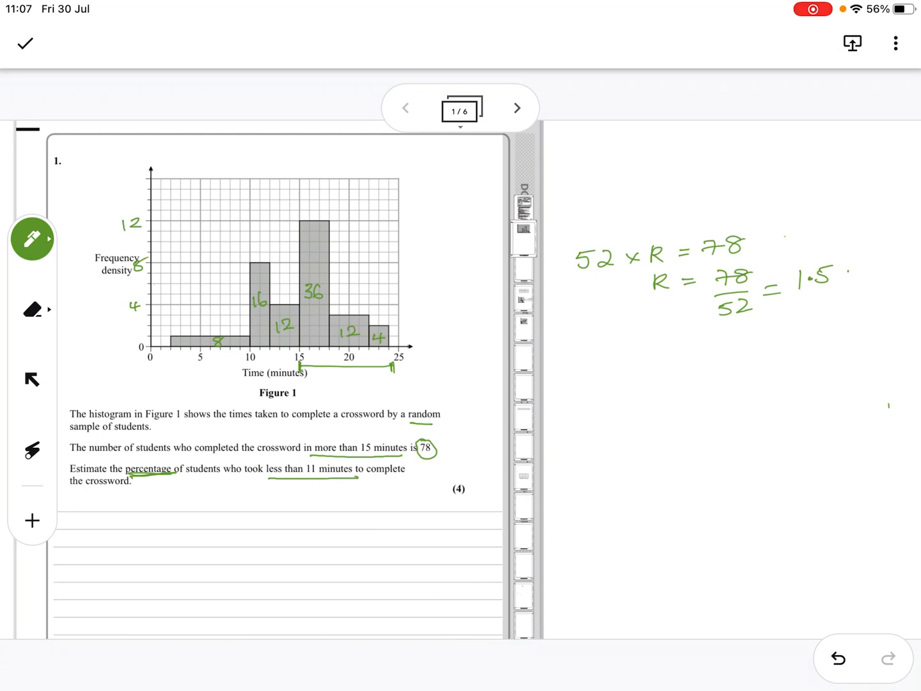
Step: Mark 11 on the time axis, then write 16 × 1.5 = 24 and 24/132 × 100 = 18.18 recurring
left_click(259, 346)
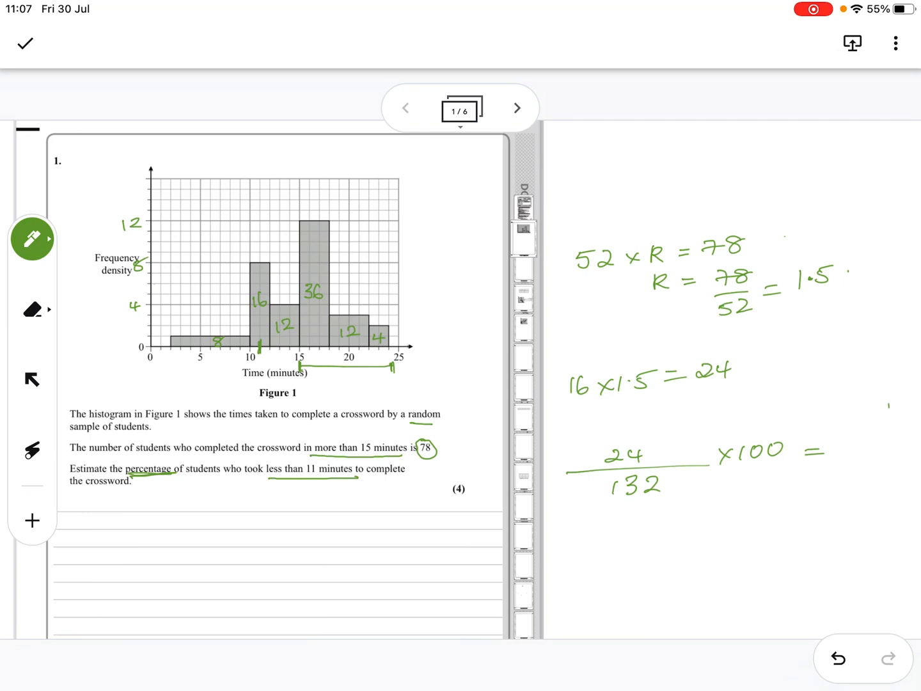
type("18.18")
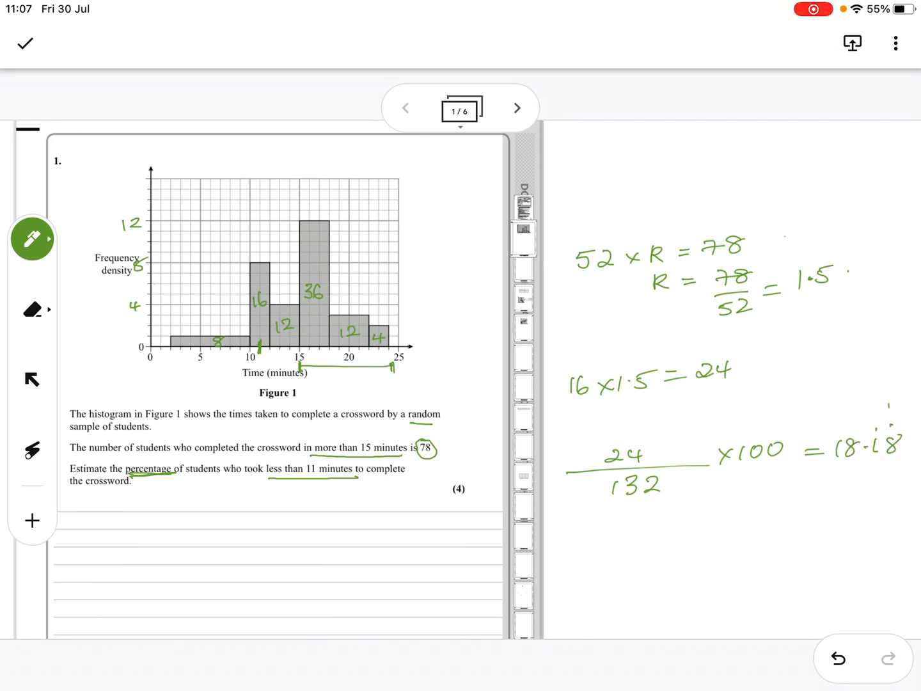